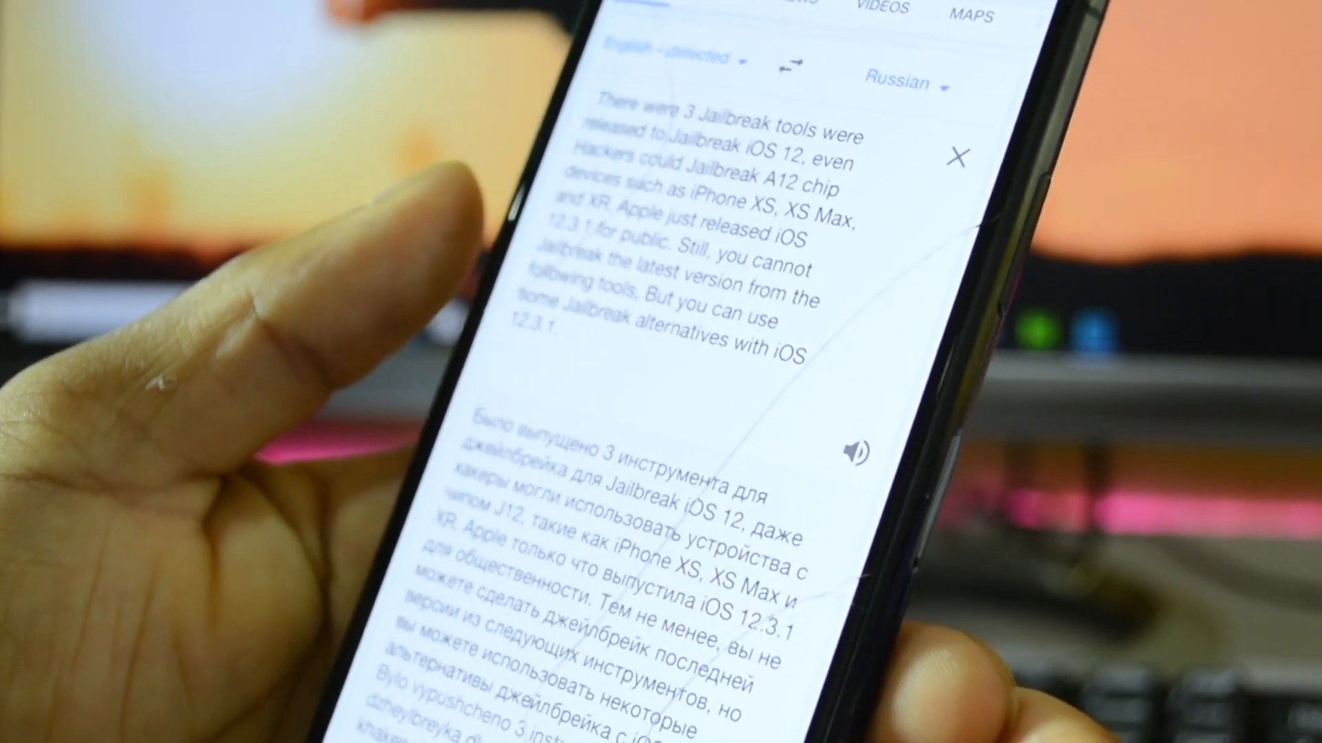
scroll(down, 3)
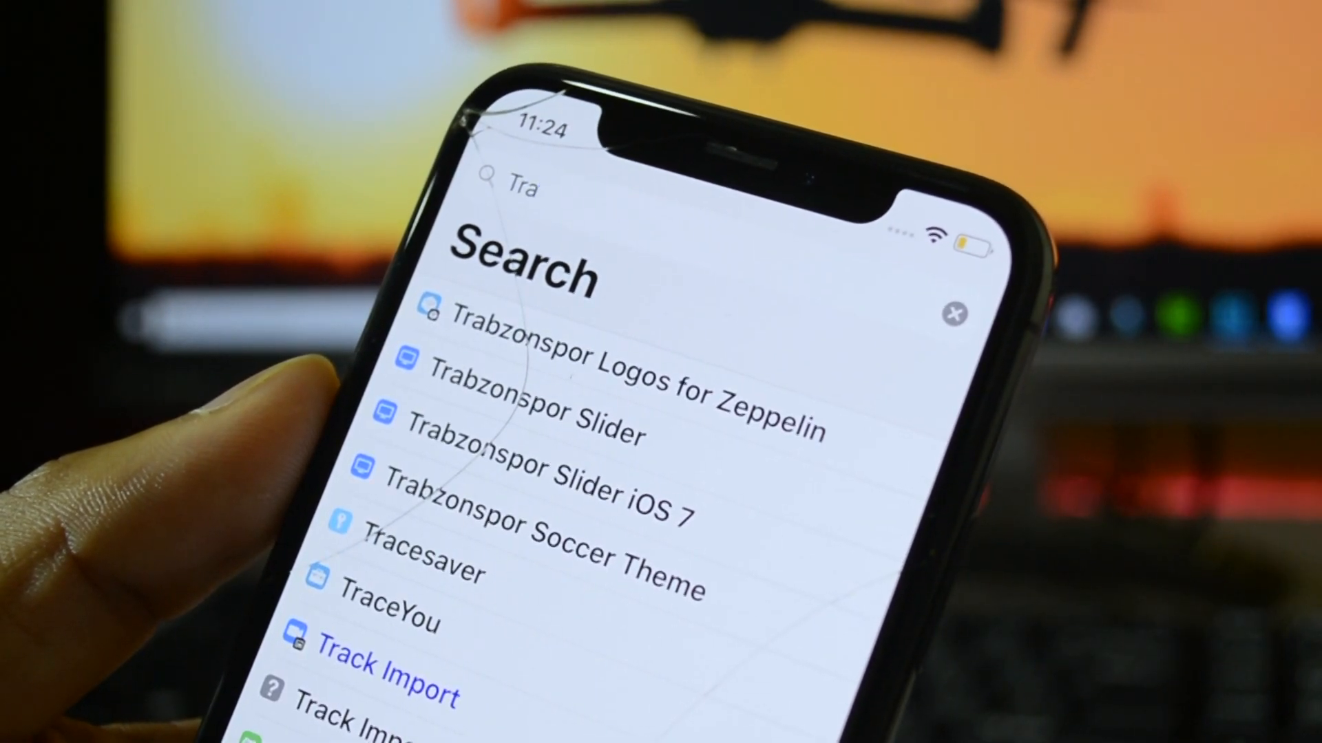
text(n)
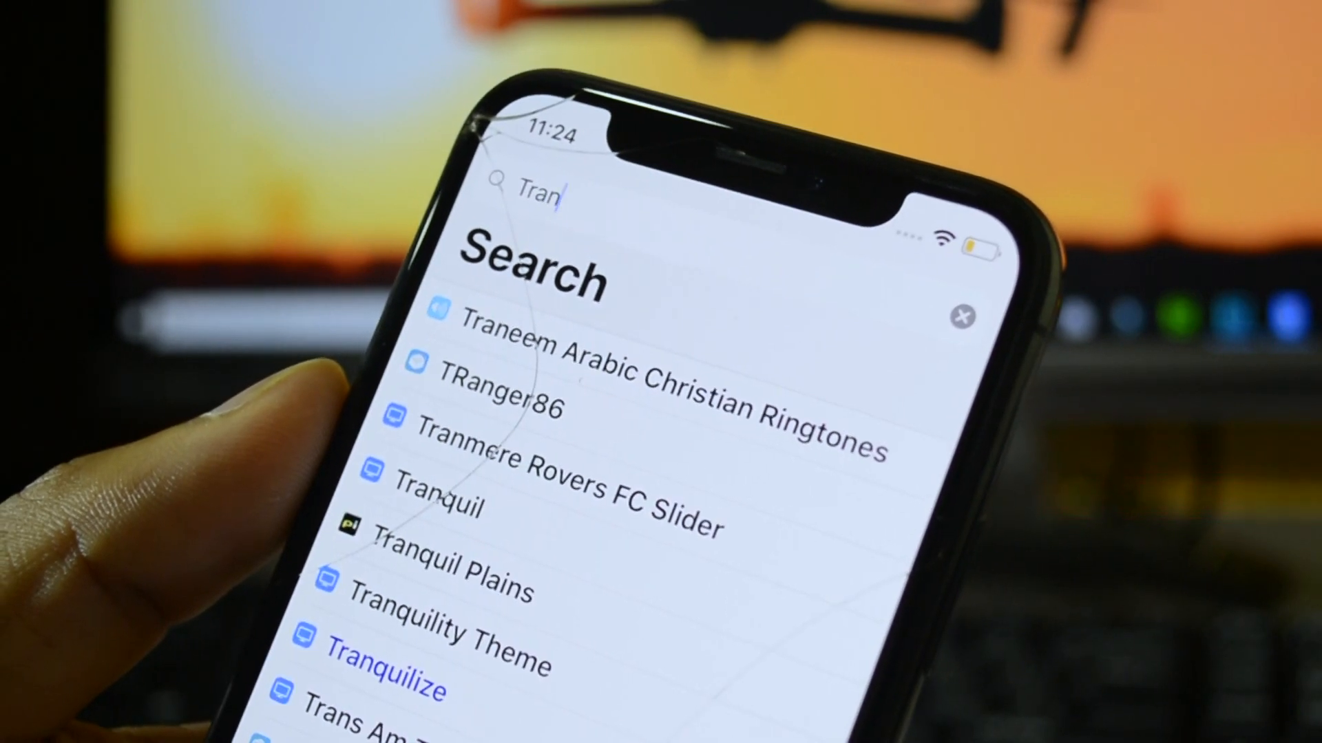
text(s)
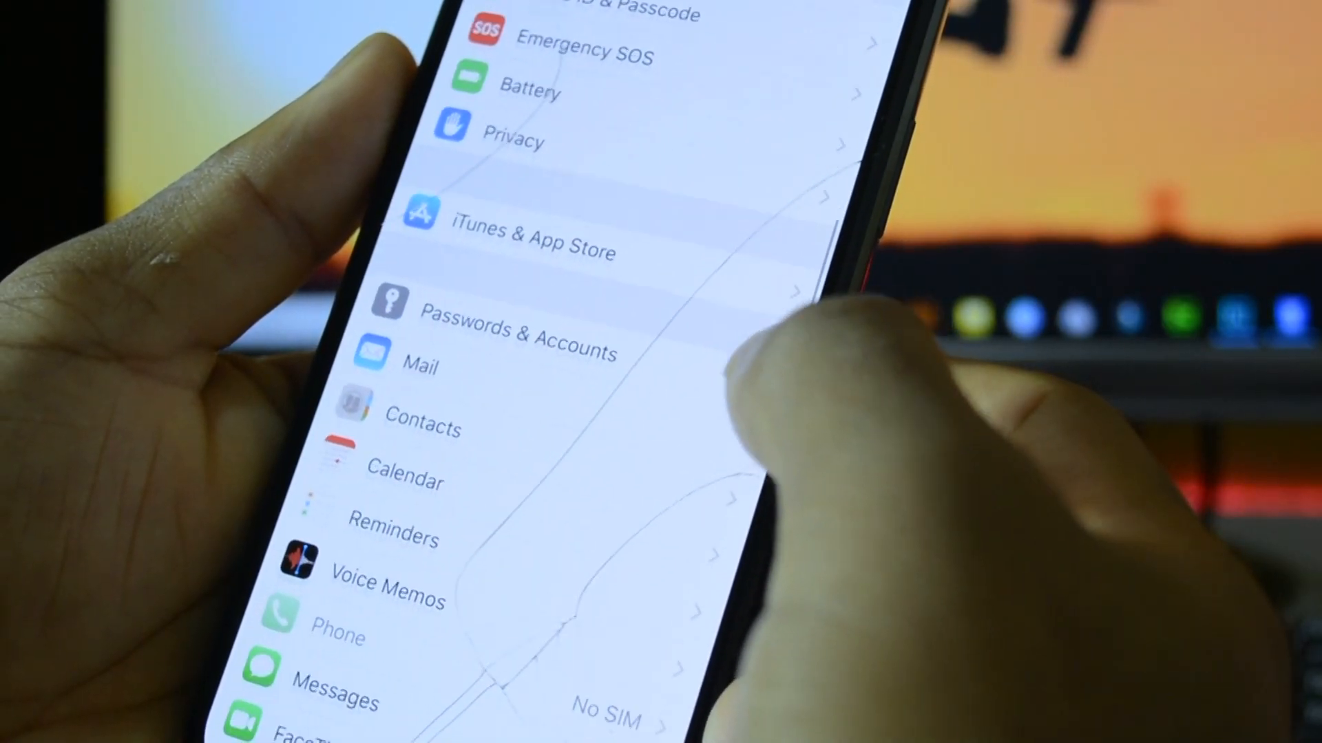
scroll(down, 3)
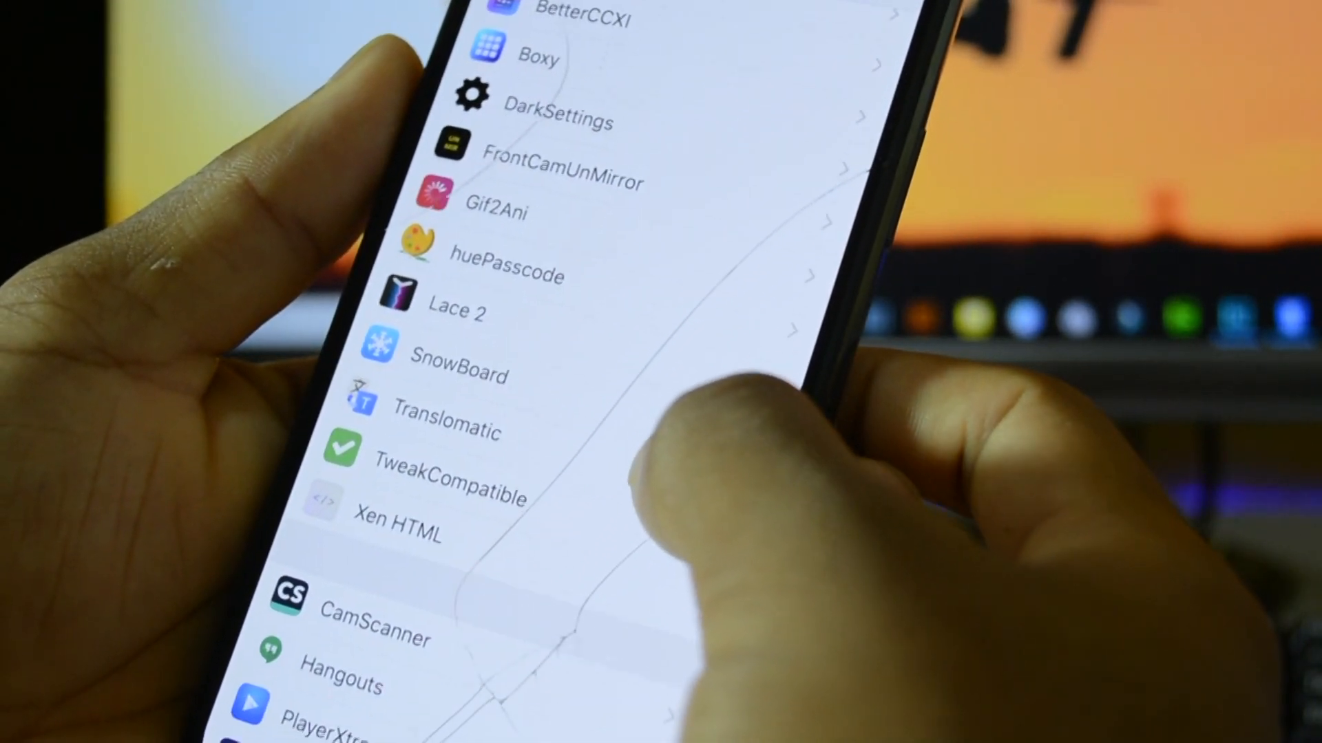
scroll(down, 3)
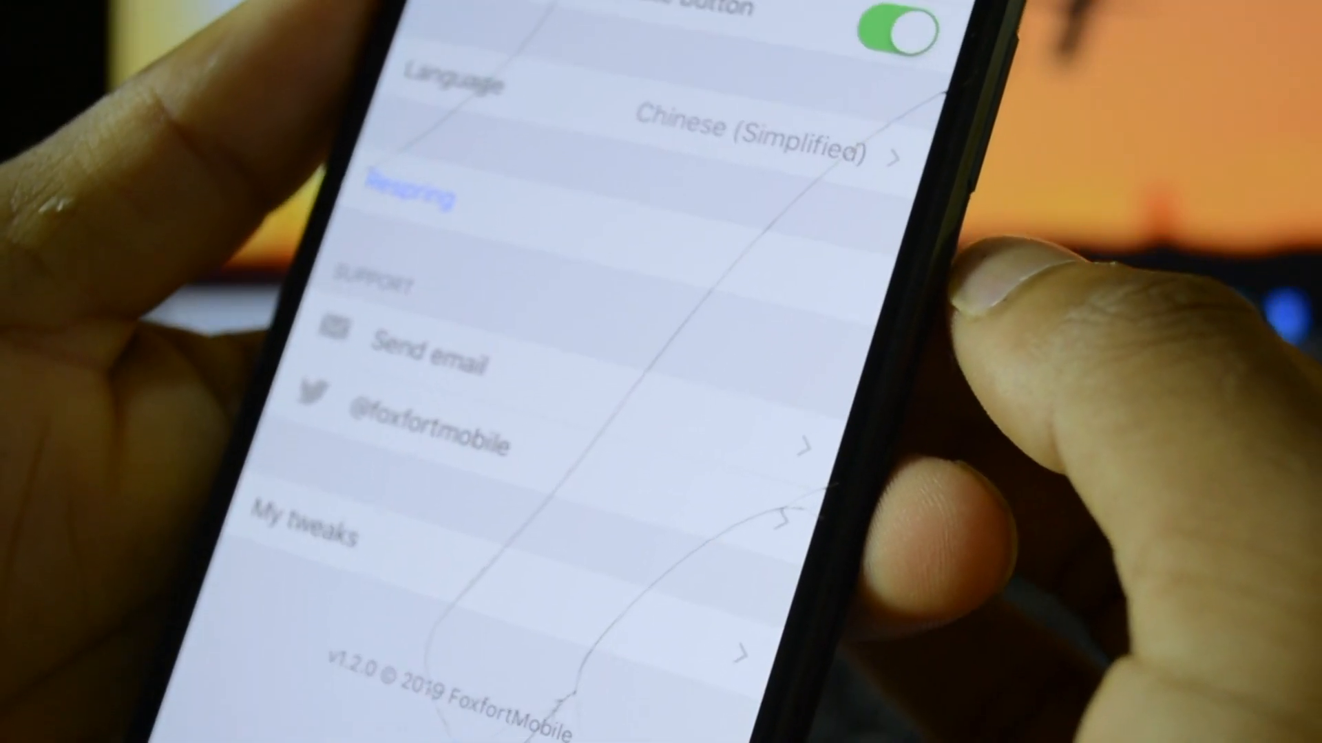
scroll(down, 3)
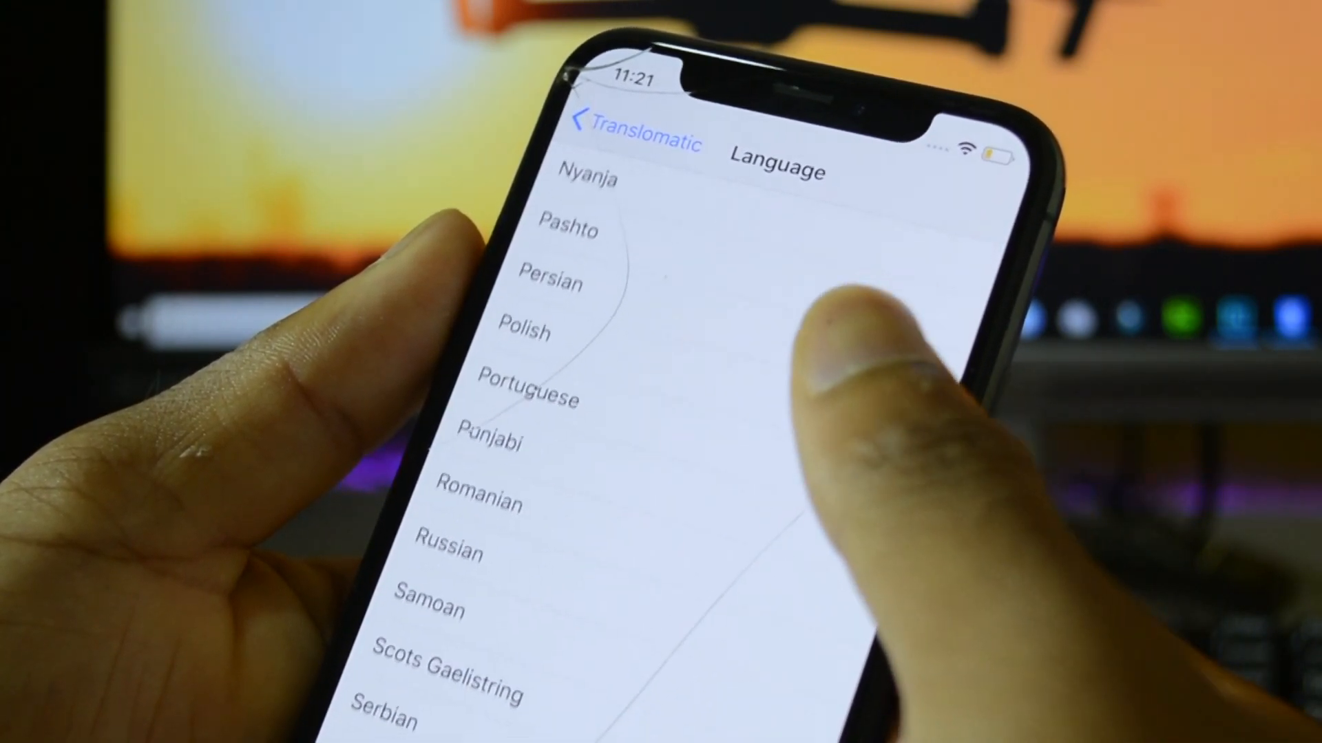
scroll(down, 3)
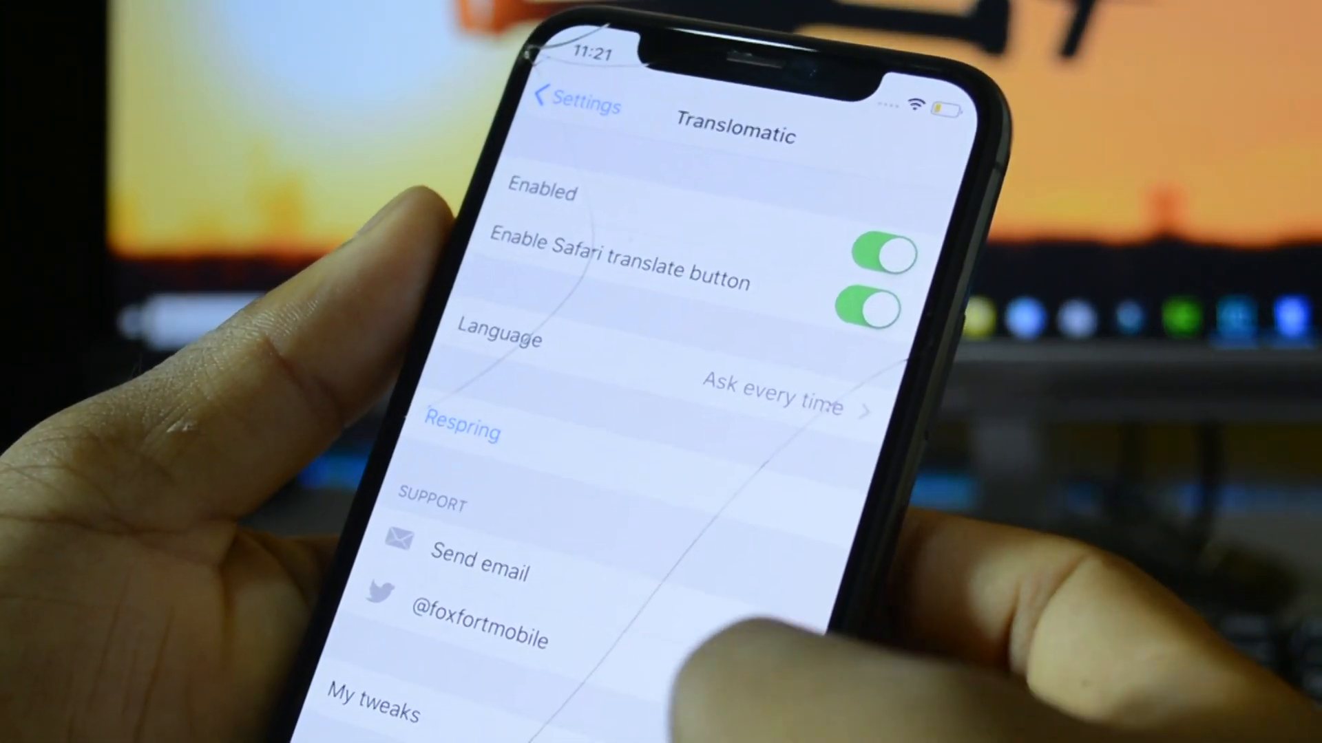
scroll(up, 3)
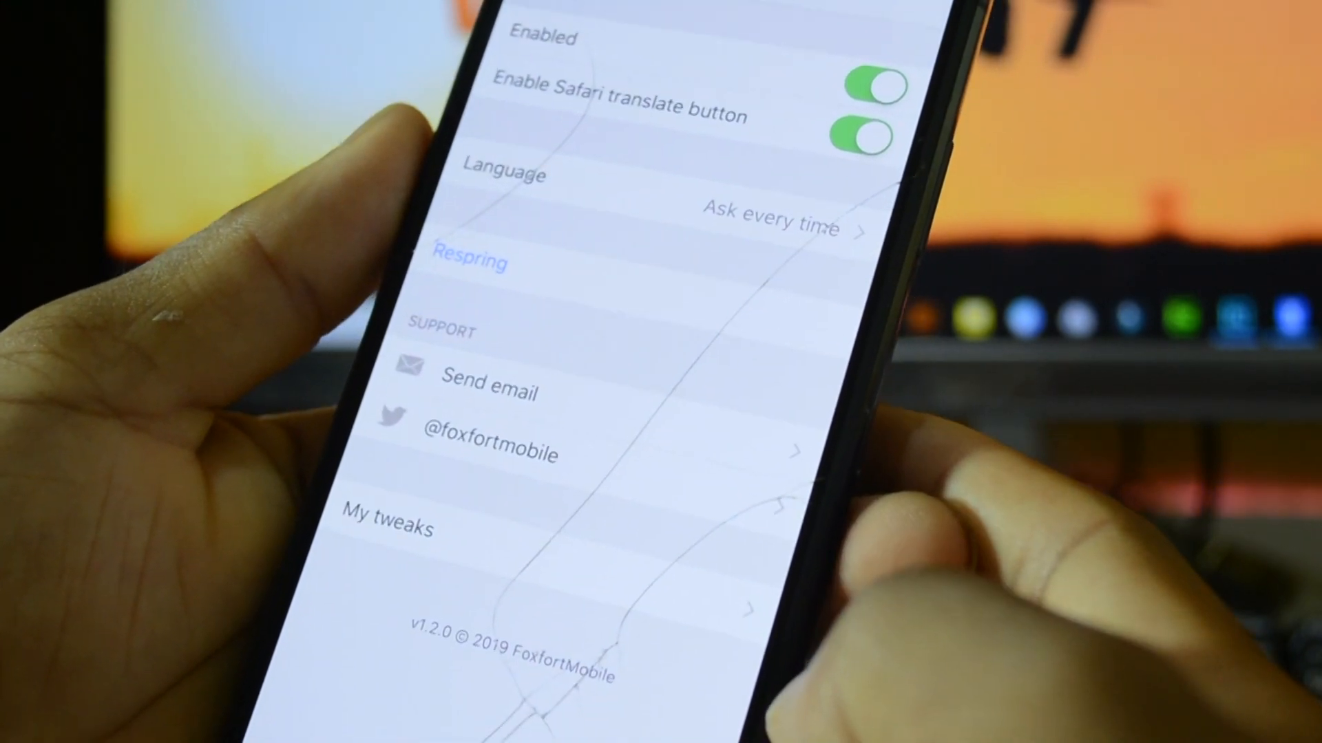